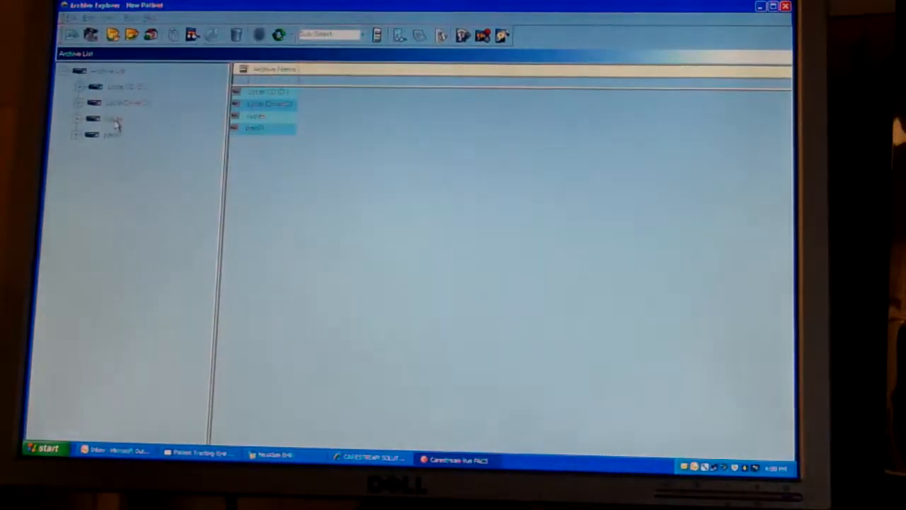
- Expand the 'local' archive node and list the patient's studies in the Search folder
left_click(76, 117)
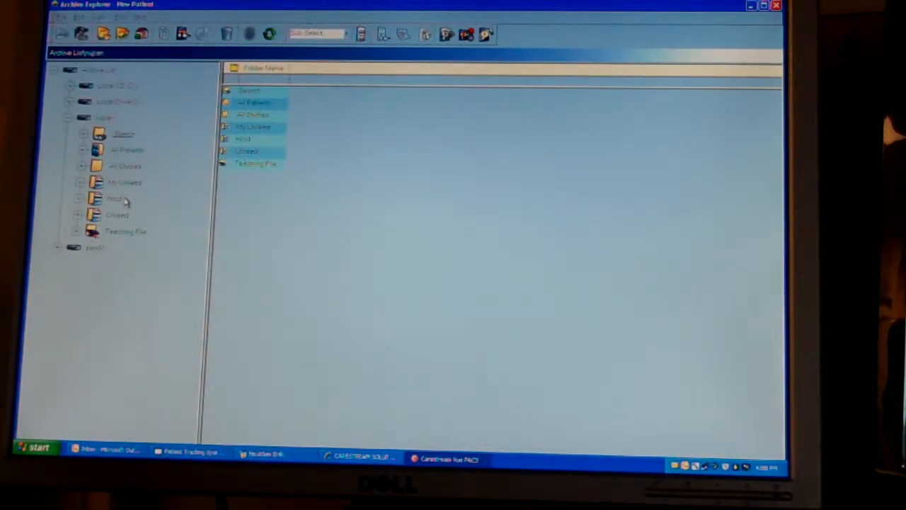
left_click(121, 133)
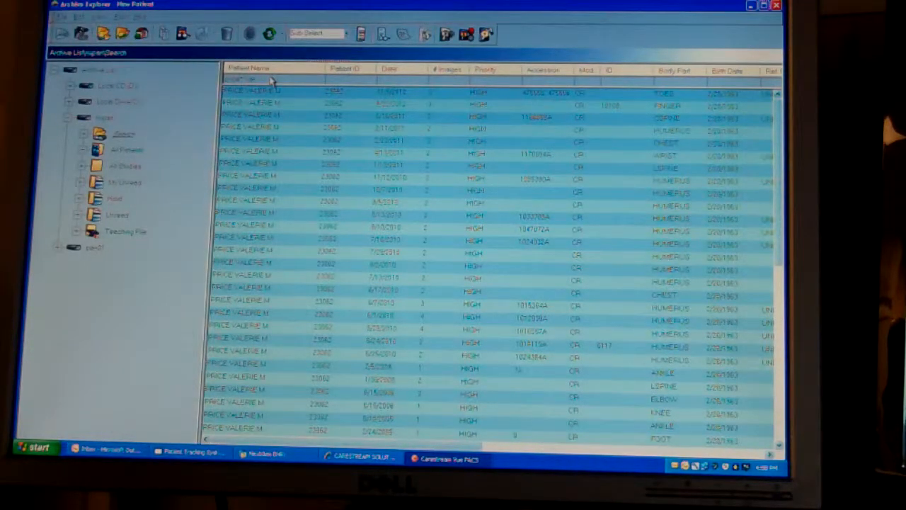
left_click(312, 116)
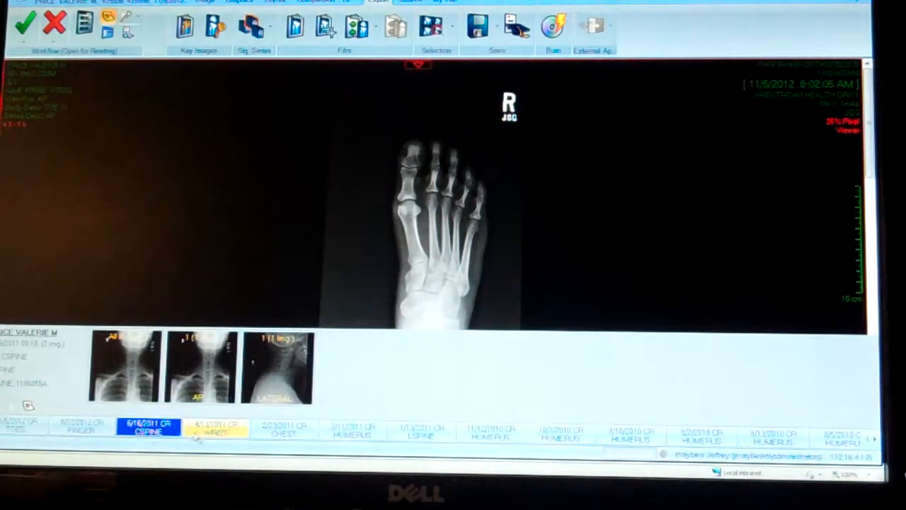
- Load the 1/13/2011 CR LSPINE prior exam's three images from the bottom strip
left_click(287, 430)
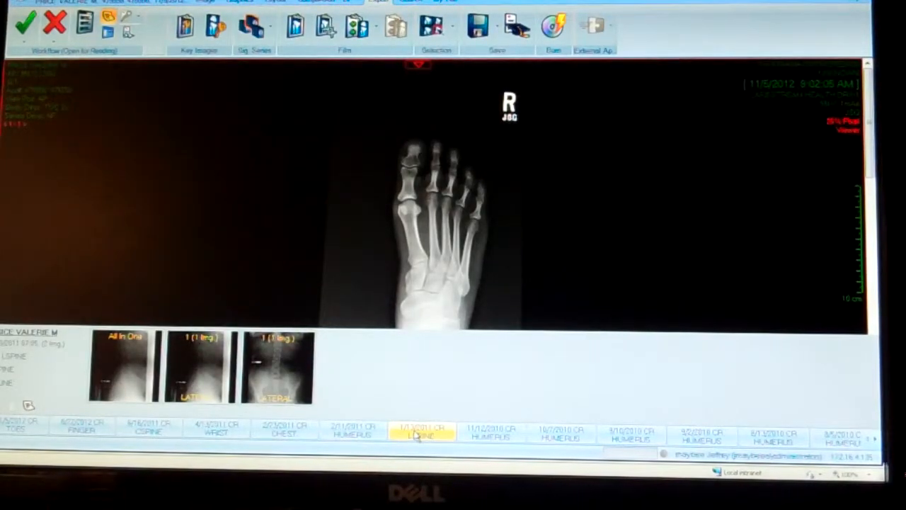
left_click(420, 432)
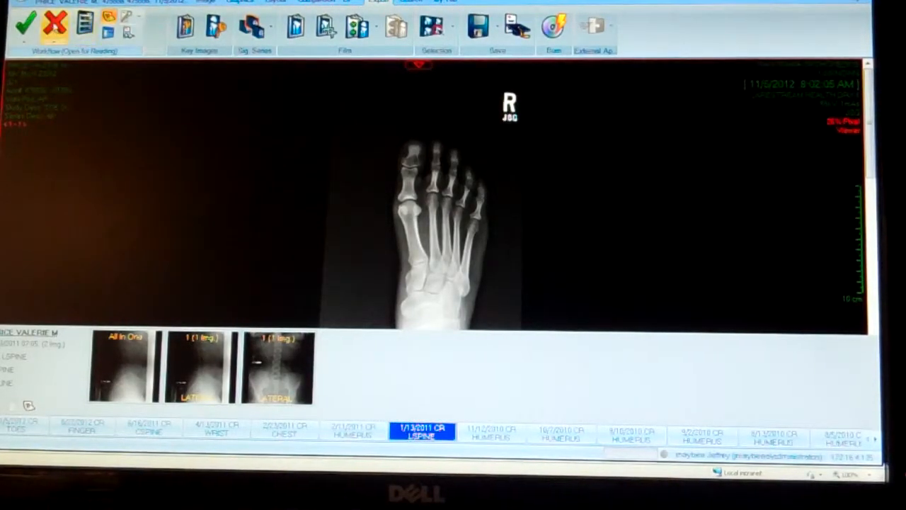